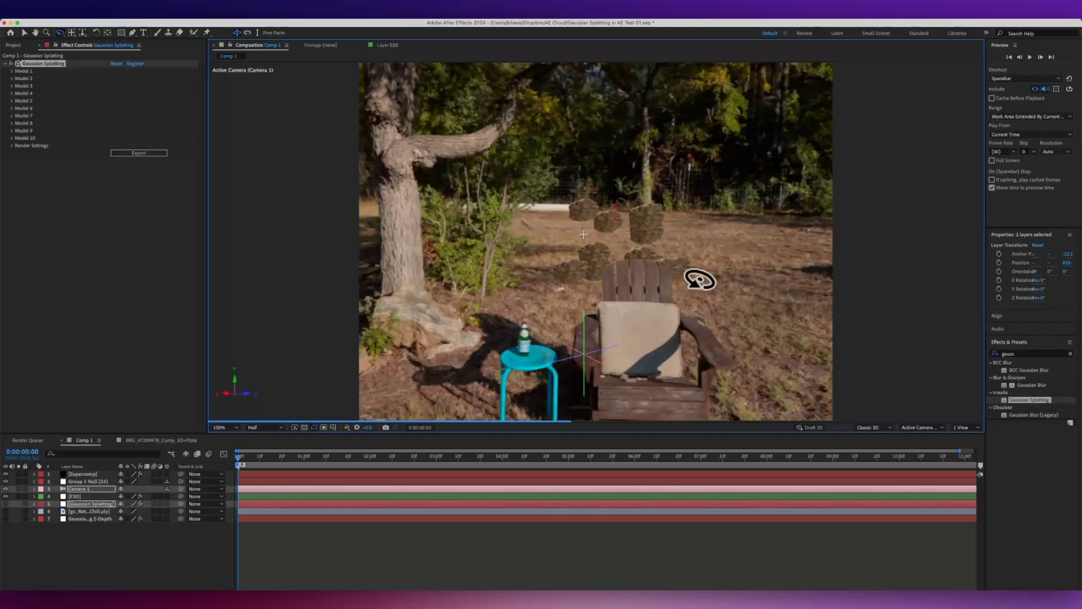
- Orbit Camera 1 around the splatted chair scene in the Composition viewer
{"action": "left_click", "coordinate": [74, 495]}
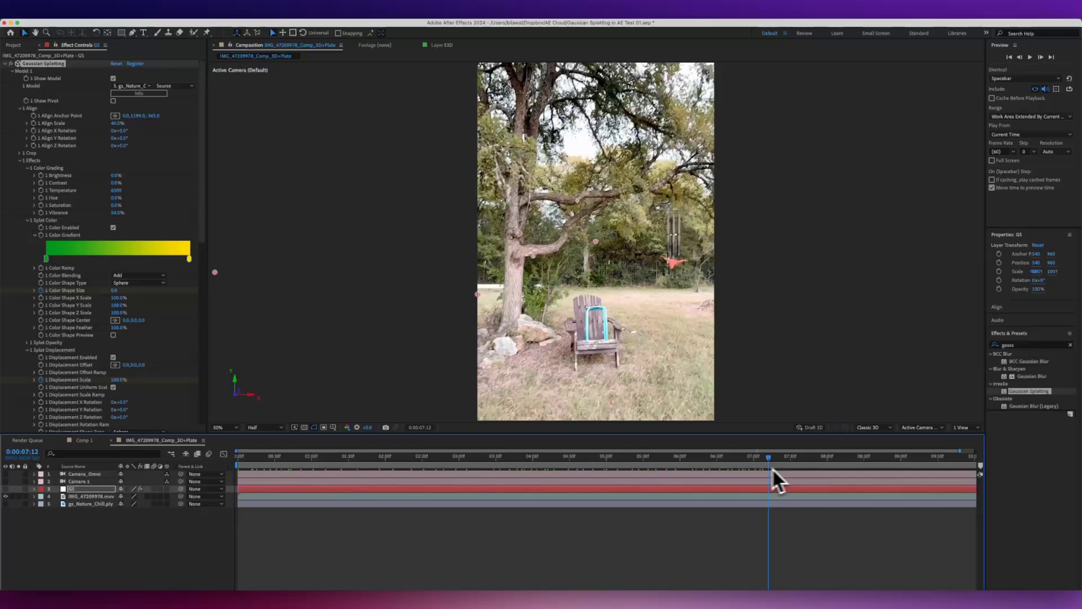
- Scrub the plate composition forward and back to review the camera move toward the chair
{"action": "left_click_drag", "start_coordinate": [768, 457], "coordinate": [430, 457]}
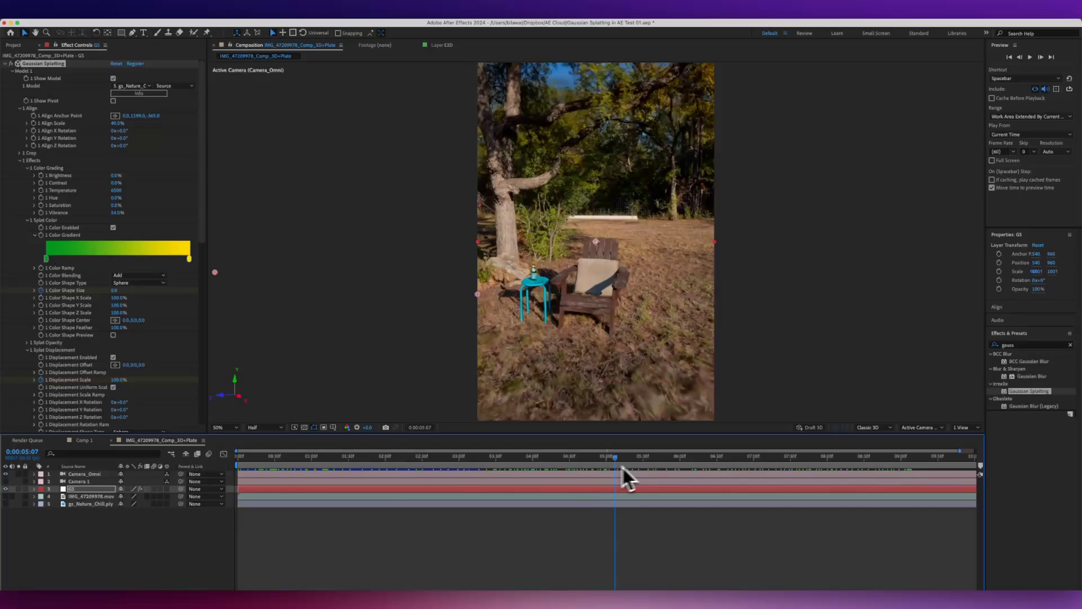
{"action": "left_click_drag", "start_coordinate": [614, 476], "coordinate": [833, 483]}
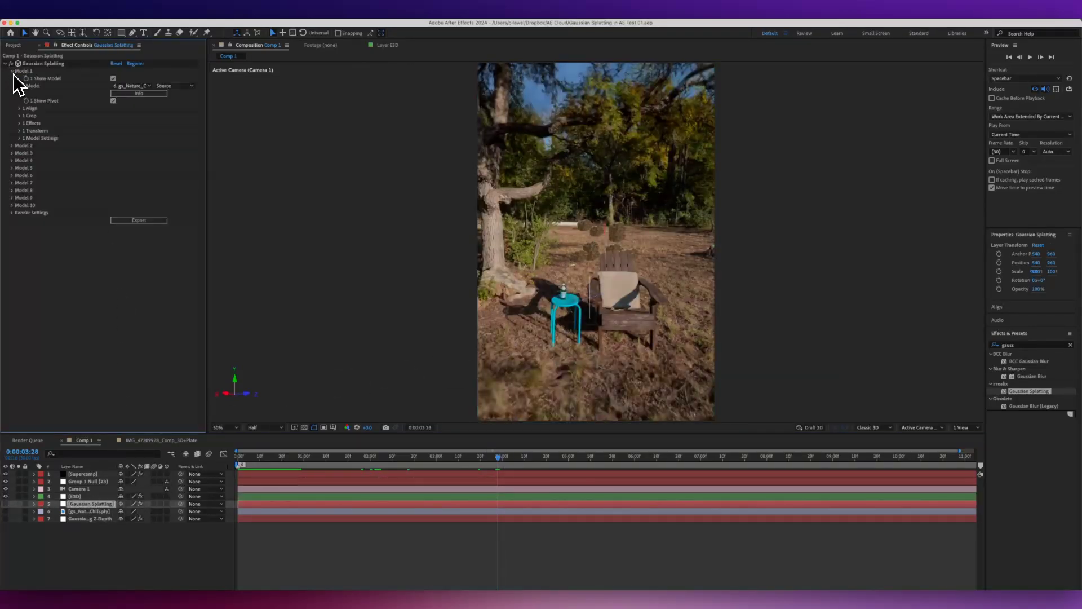
- Expose Model 1's Splat Scale, Displacement and Noise groups and try a different noise amplitude
{"action": "left_click", "coordinate": [19, 123]}
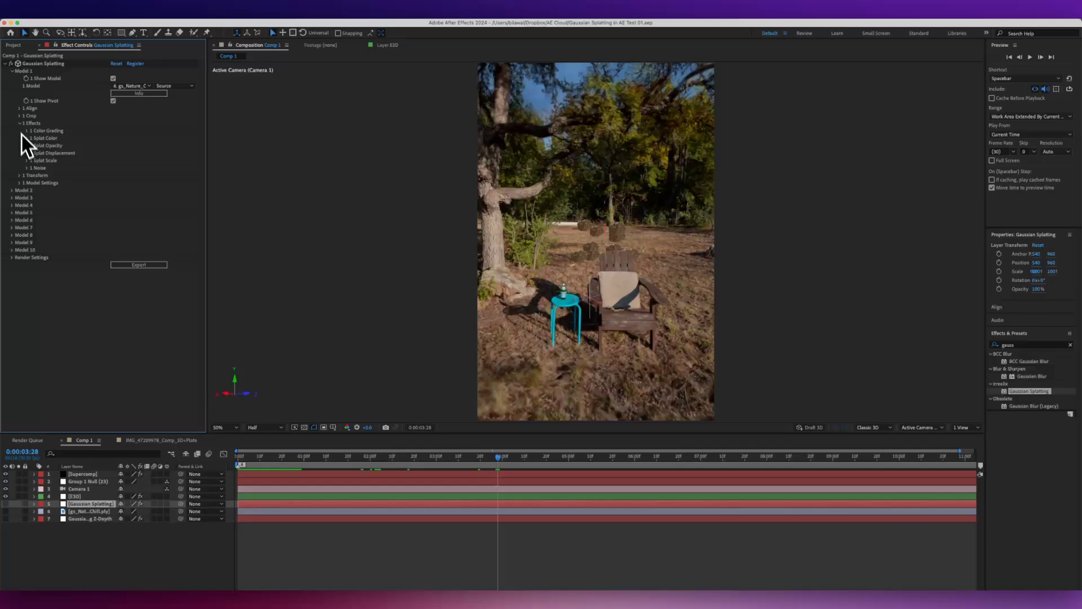
{"action": "left_click", "coordinate": [27, 160]}
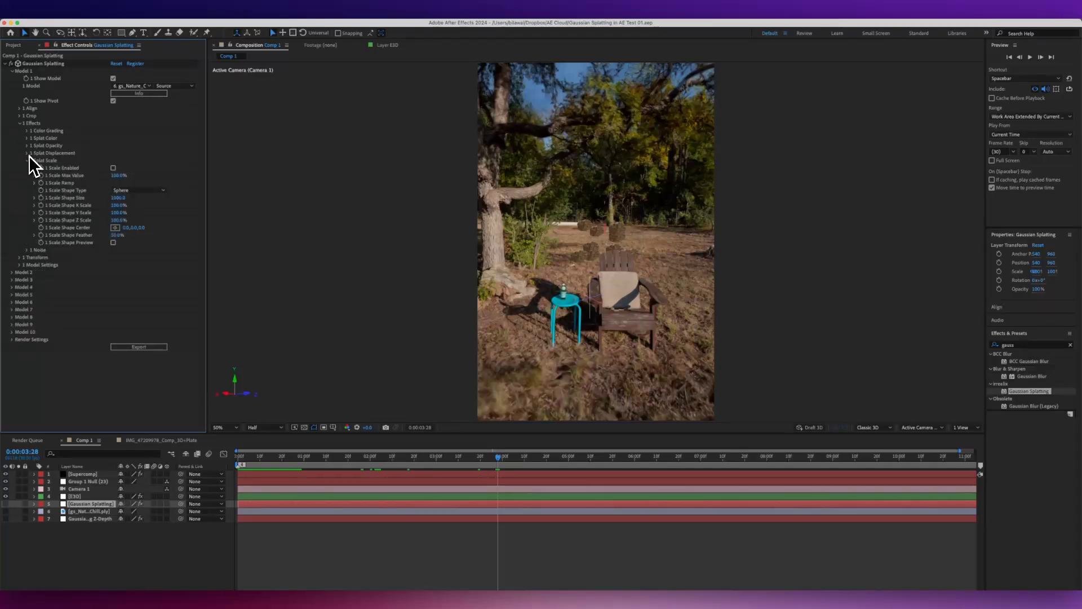
{"action": "left_click", "coordinate": [20, 153]}
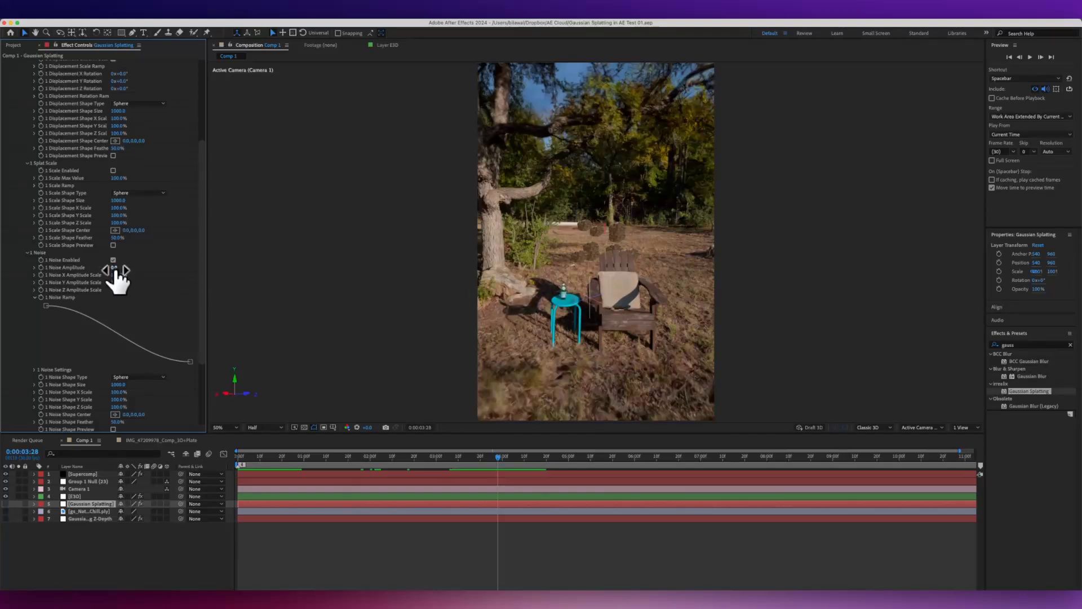
{"action": "left_click_drag", "start_coordinate": [114, 267], "coordinate": [273, 273]}
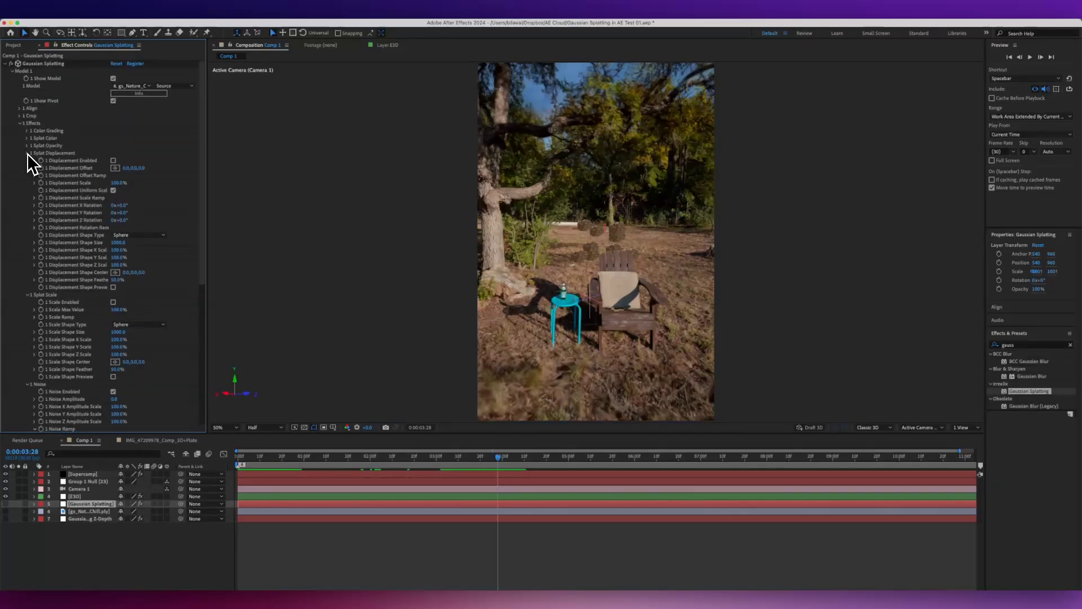
{"action": "left_click", "coordinate": [114, 160]}
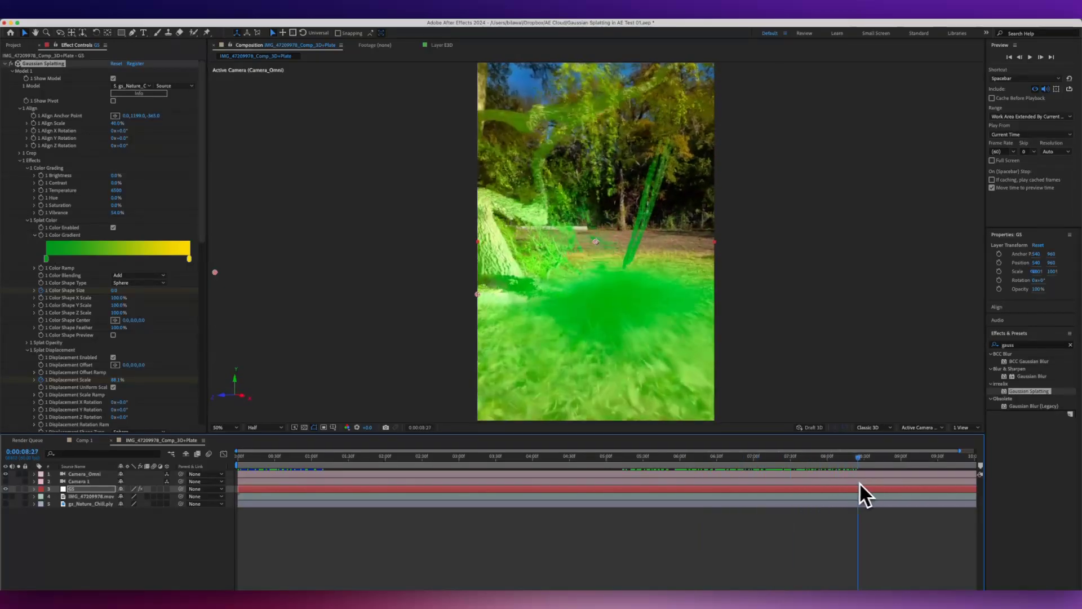
- Scrub through the green-tinted plate composition to preview the splat-colour wash
{"action": "left_click_drag", "start_coordinate": [858, 457], "coordinate": [937, 457]}
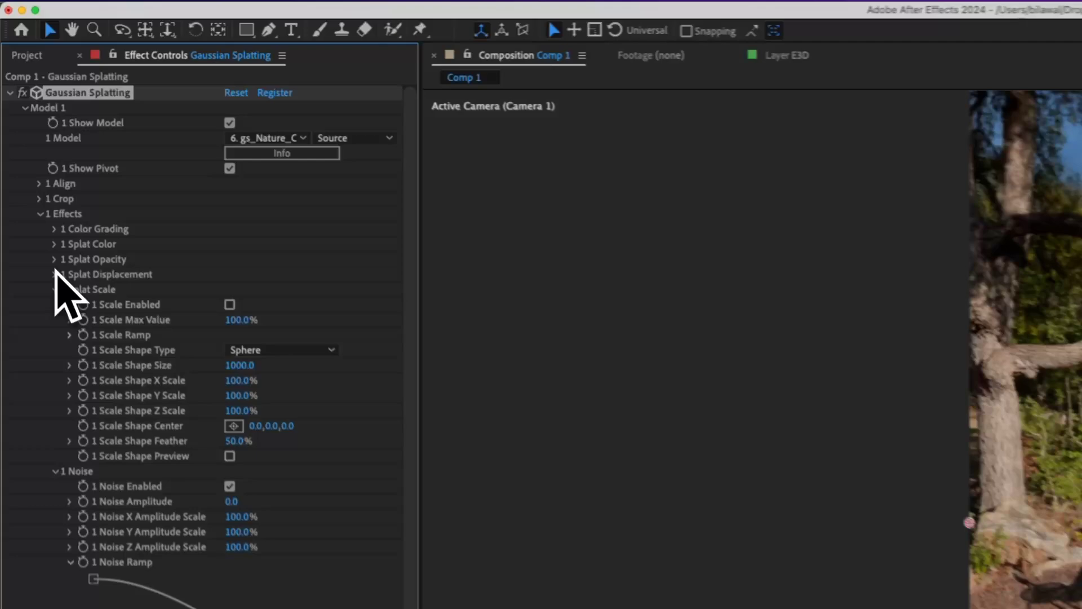
- Enable Splat Opacity and adjust its min/max range and falloff shape size to darken around the chair
{"action": "left_click", "coordinate": [65, 259]}
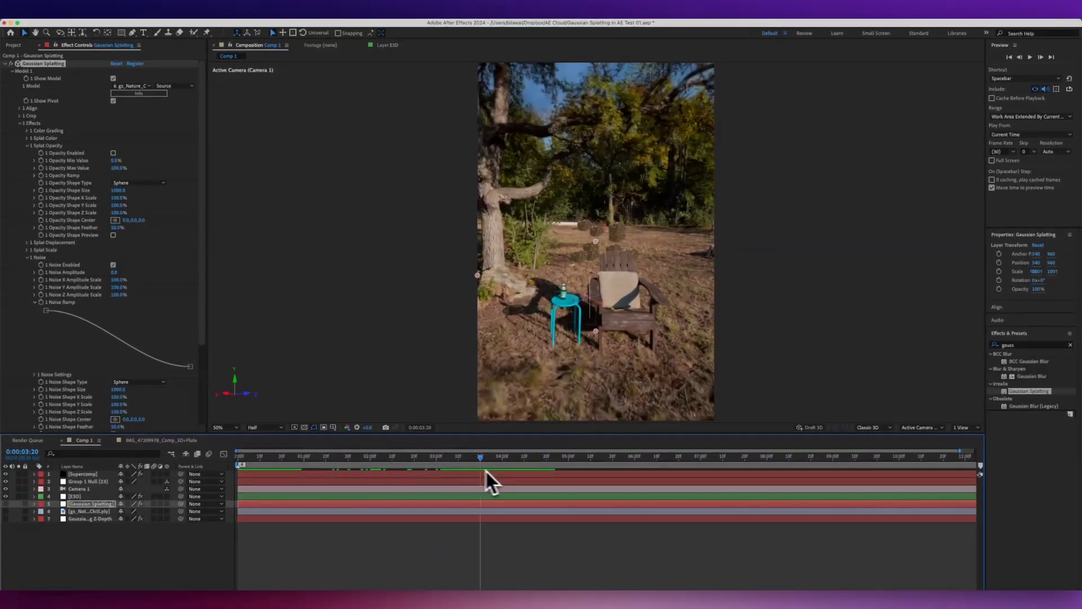
{"action": "left_click", "coordinate": [113, 152]}
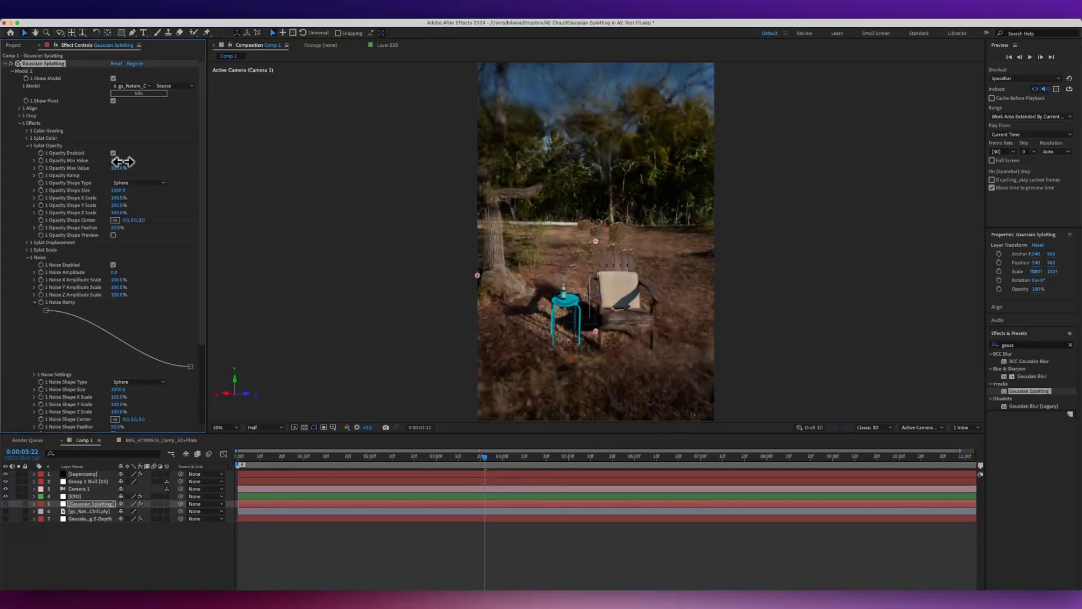
{"action": "left_click_drag", "start_coordinate": [119, 166], "coordinate": [101, 167]}
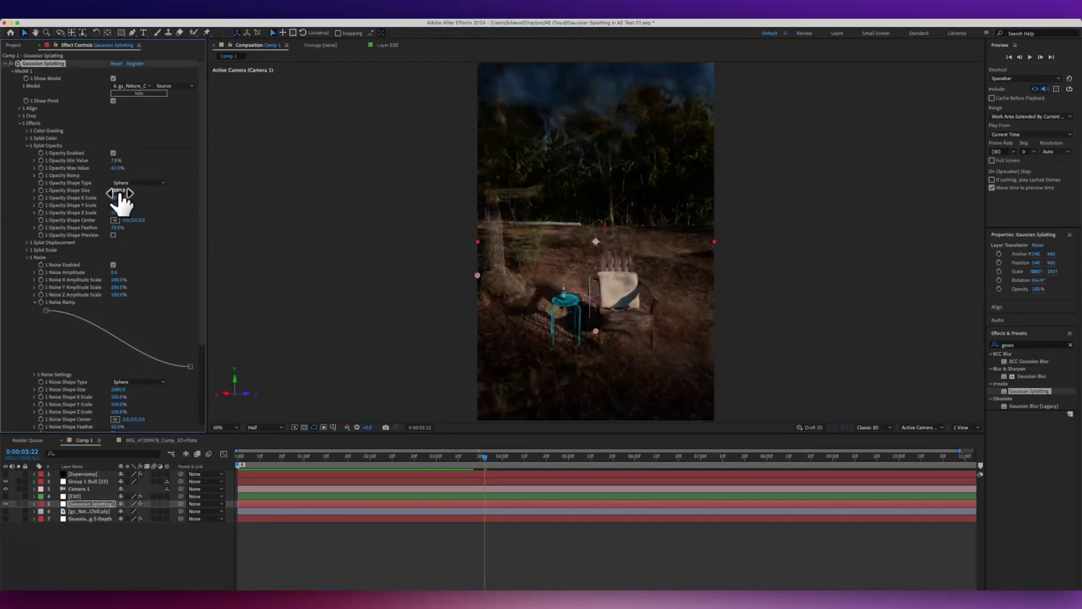
{"action": "left_click_drag", "start_coordinate": [121, 190], "coordinate": [121, 190]}
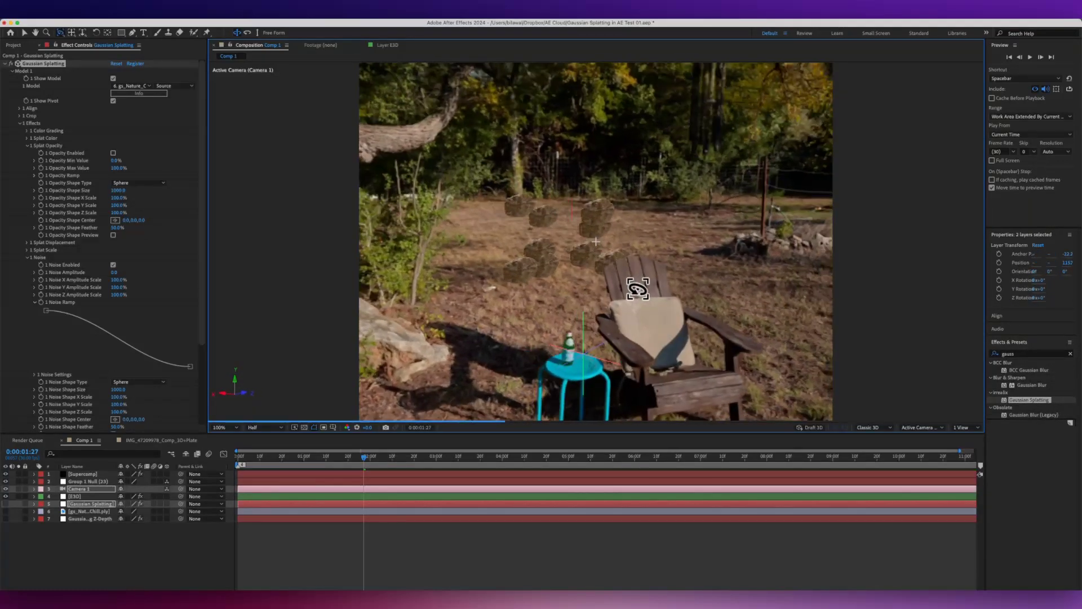
- Dolly Camera 1 forward toward the chair in the splatted backyard scene
{"action": "left_click_drag", "start_coordinate": [639, 289], "coordinate": [633, 306]}
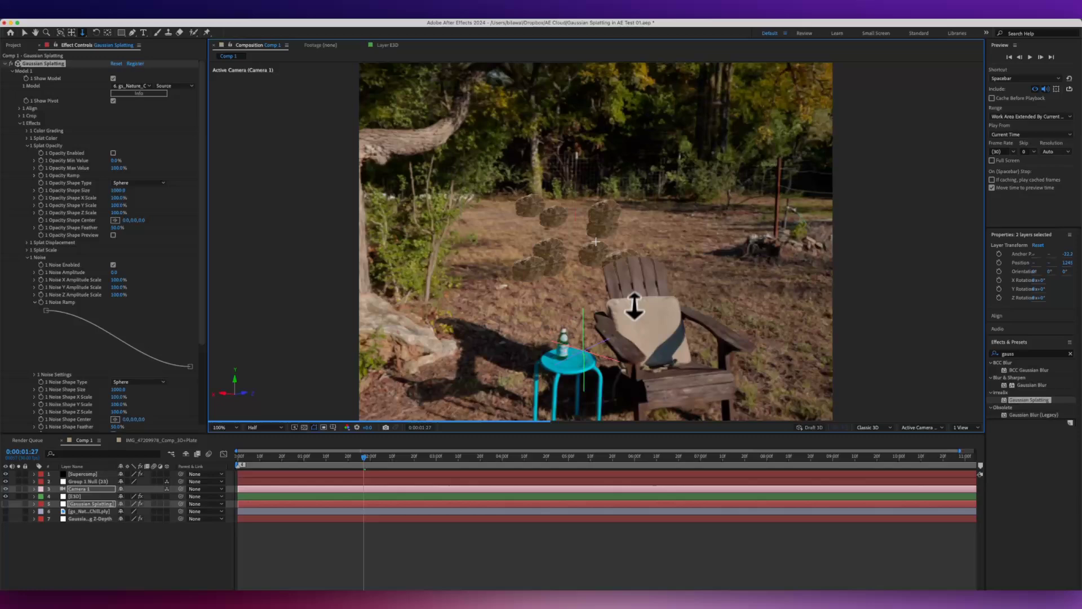